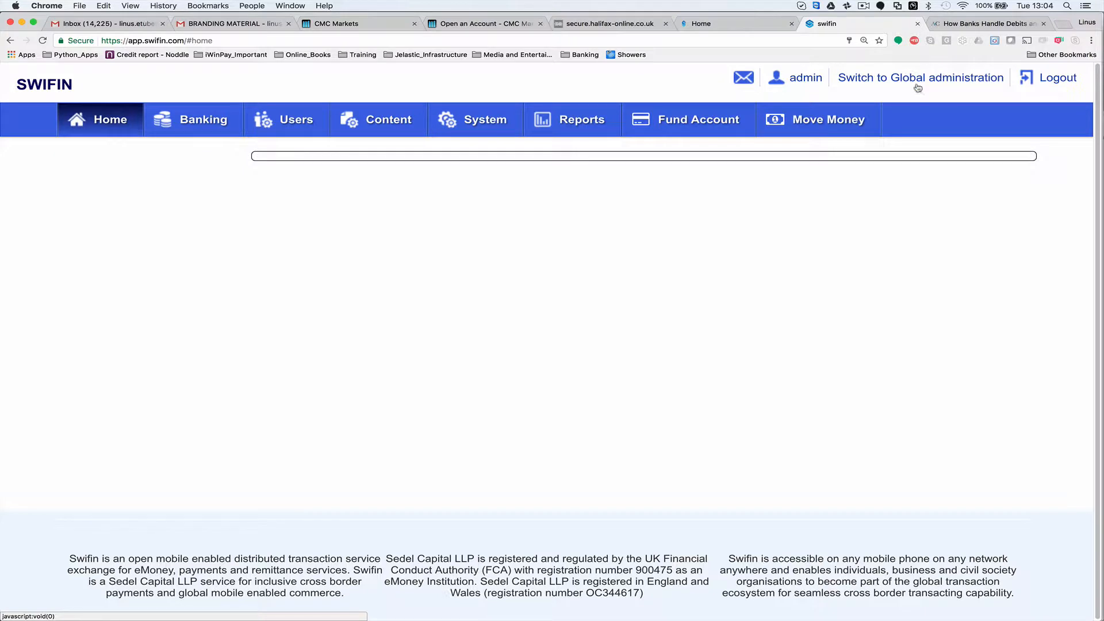
mouse_move(758, 264)
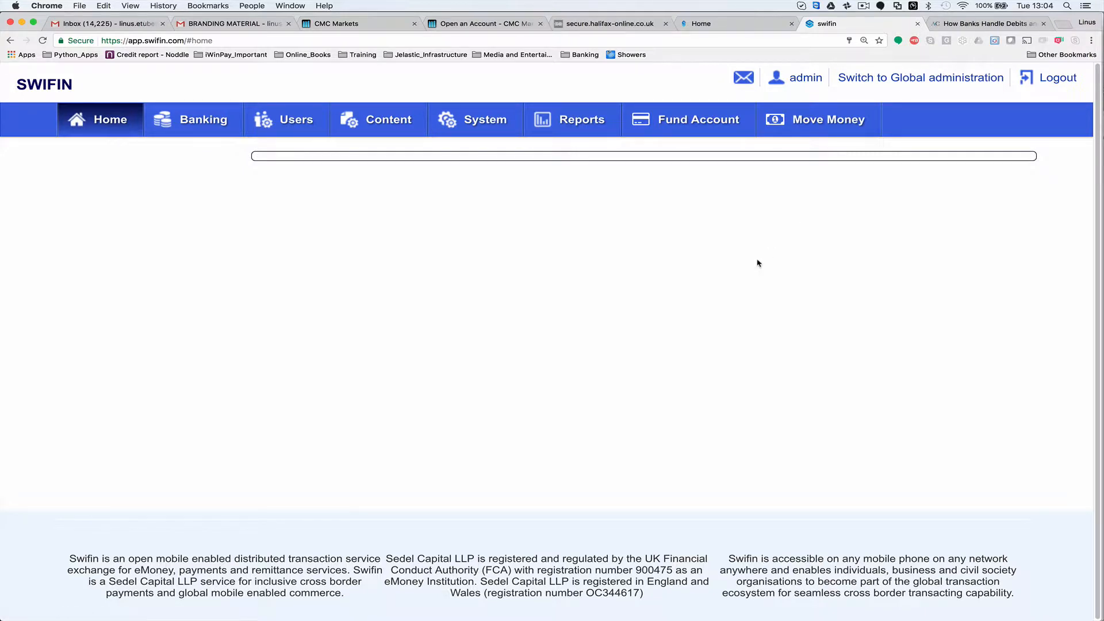
mouse_move(750, 275)
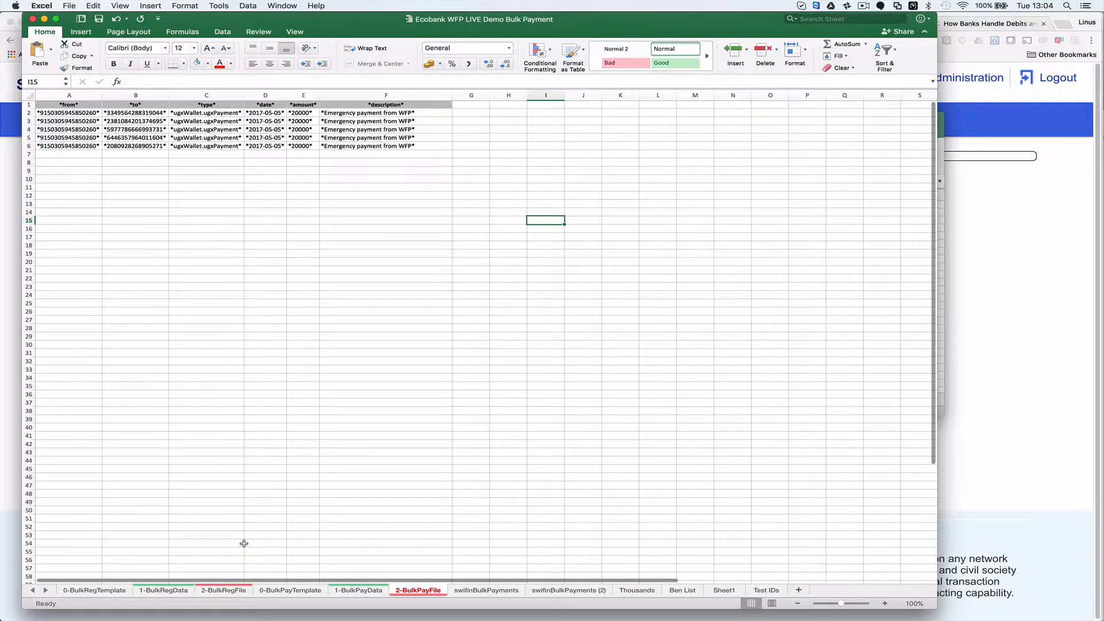
- Switch to the 2-BulkRegFile sheet and inspect the mobile number column's formula
left_click(223, 590)
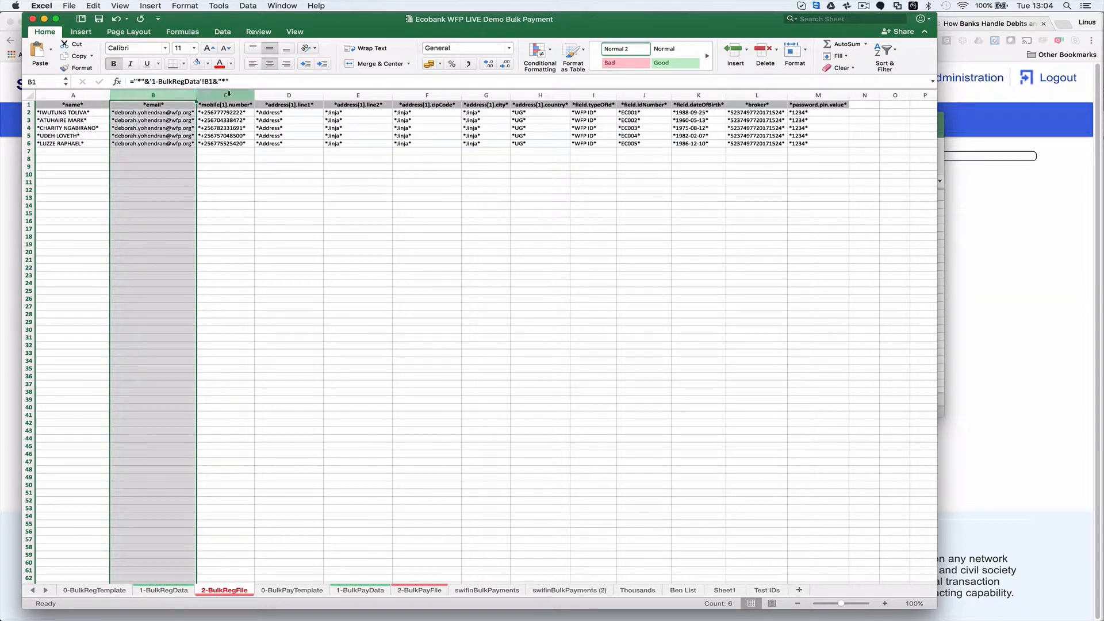
left_click(224, 95)
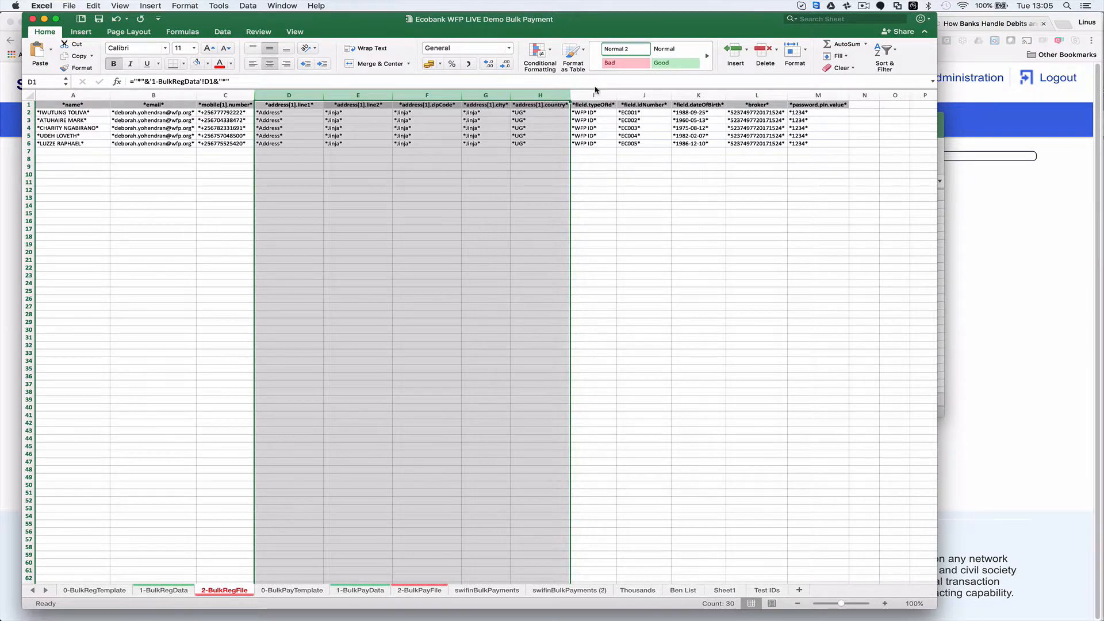
left_click(591, 96)
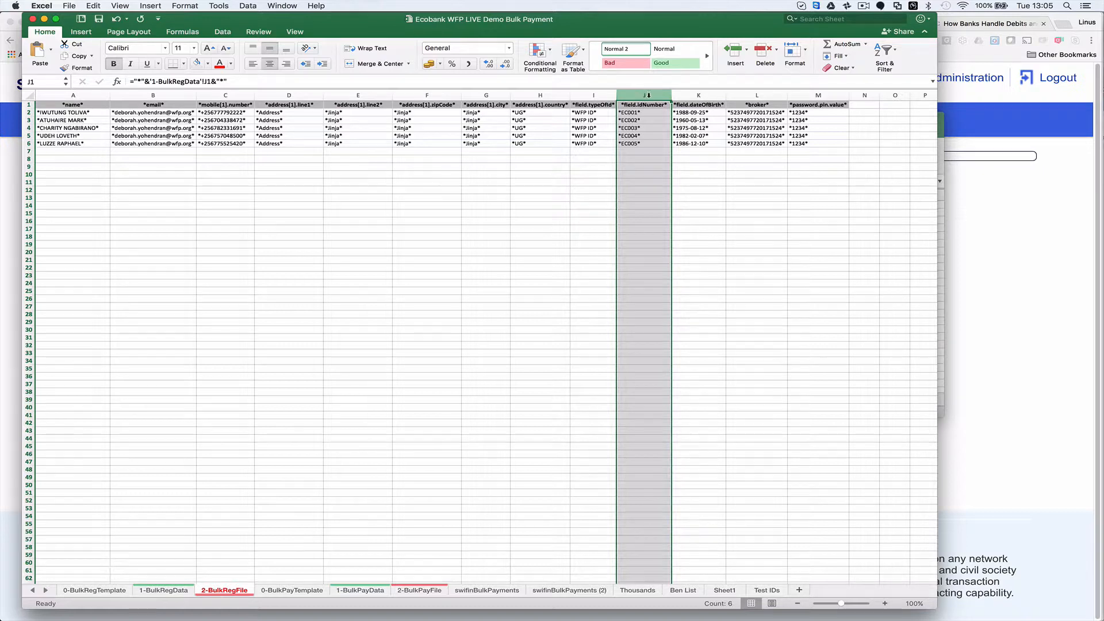
left_click(696, 96)
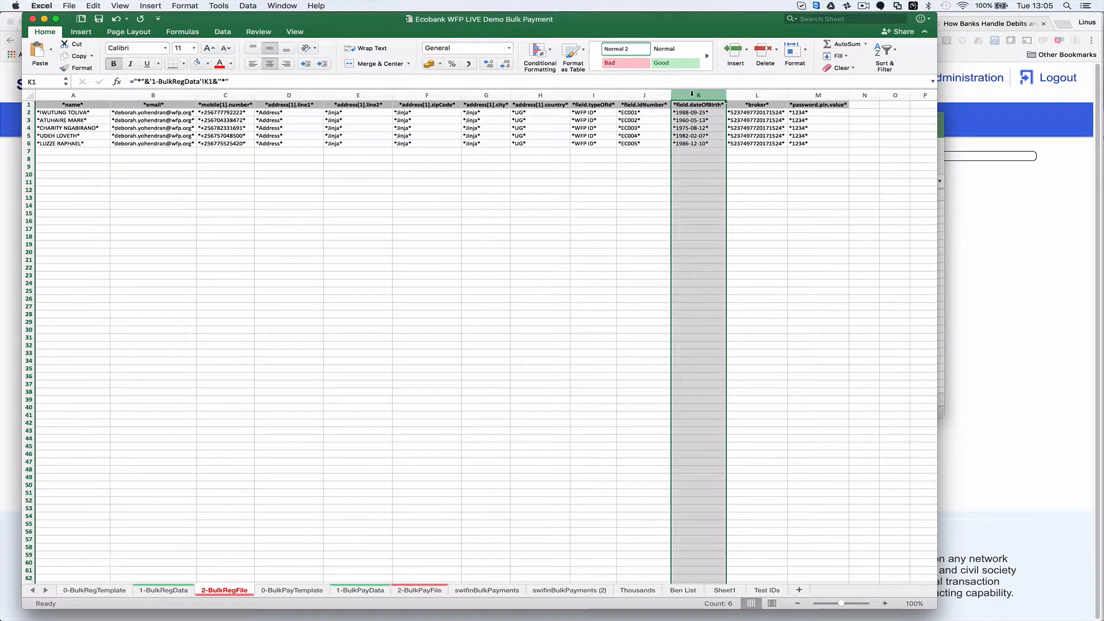
left_click(756, 95)
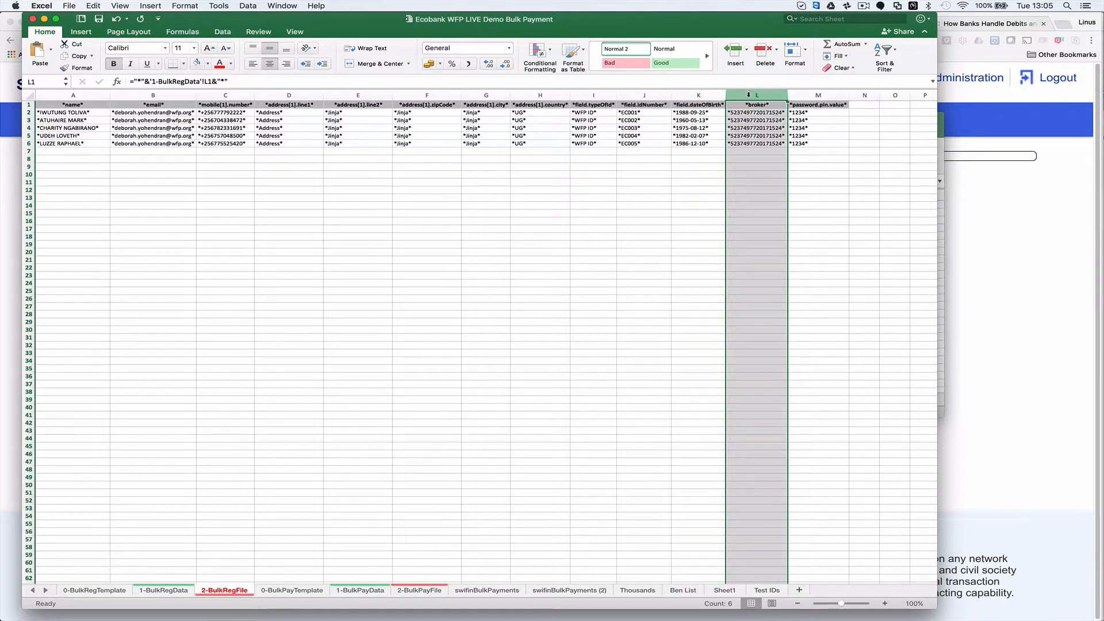
left_click(818, 95)
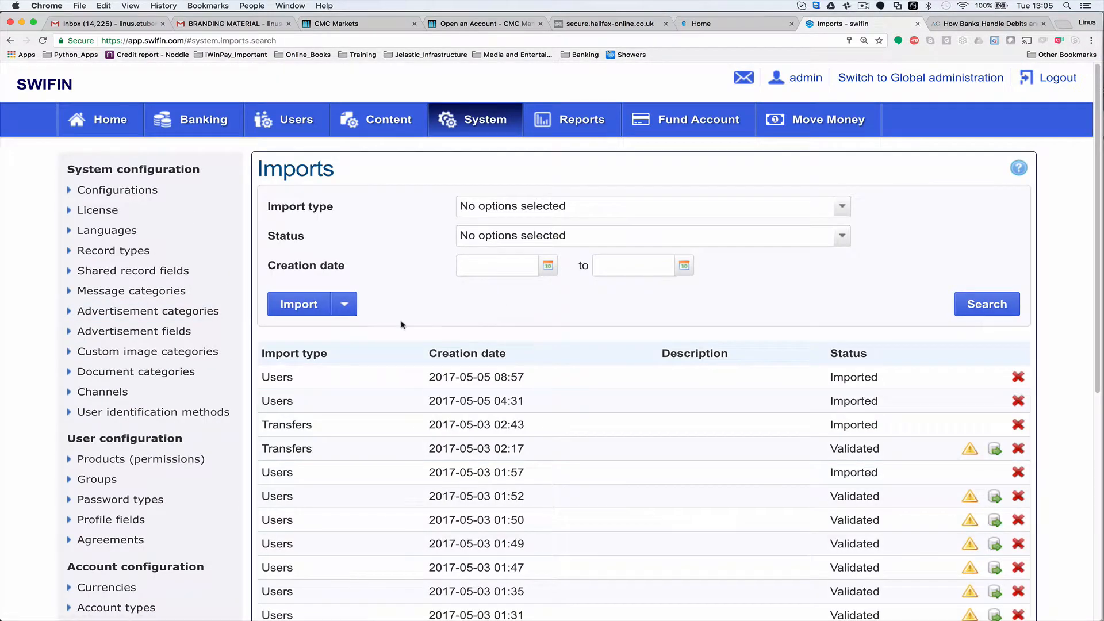
- Start a new Users import from the Import list and begin selecting its file
scroll("down", 3)
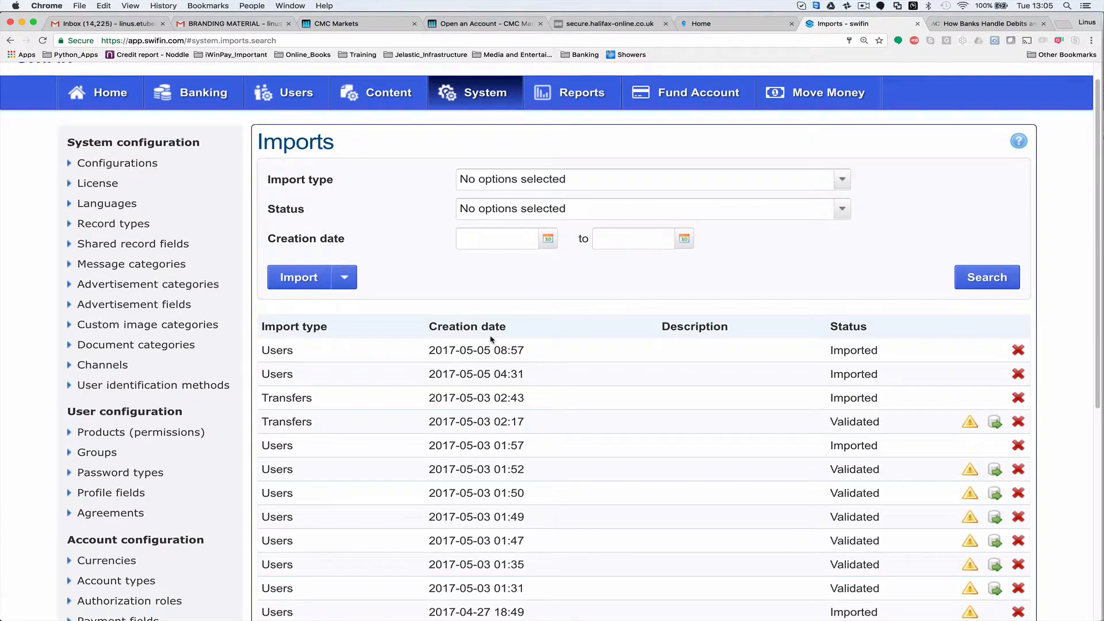
left_click(344, 277)
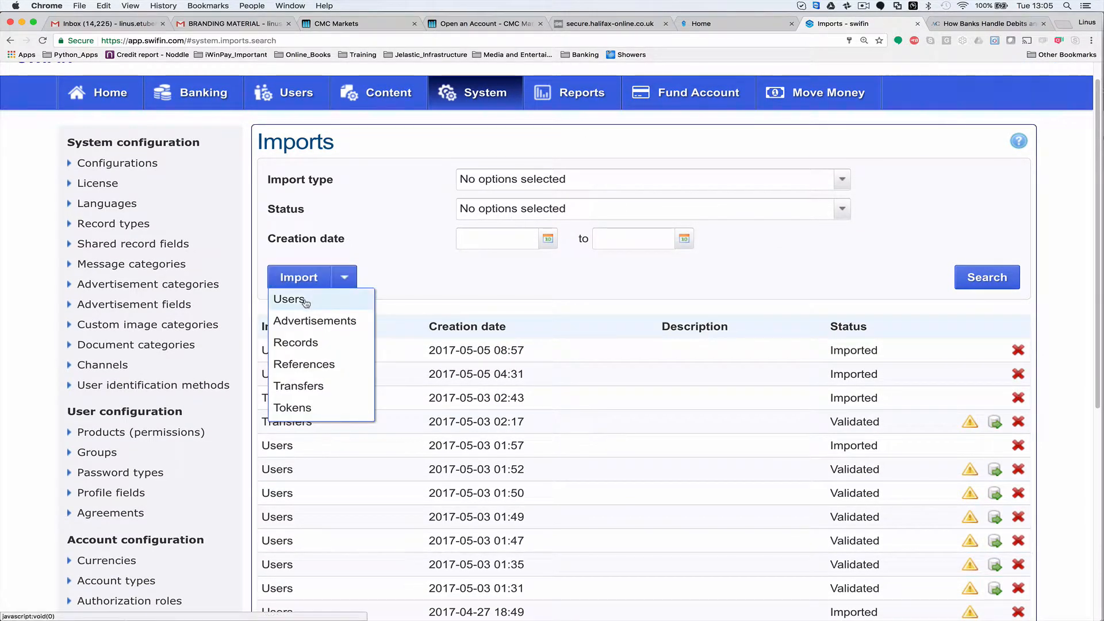
left_click(289, 299)
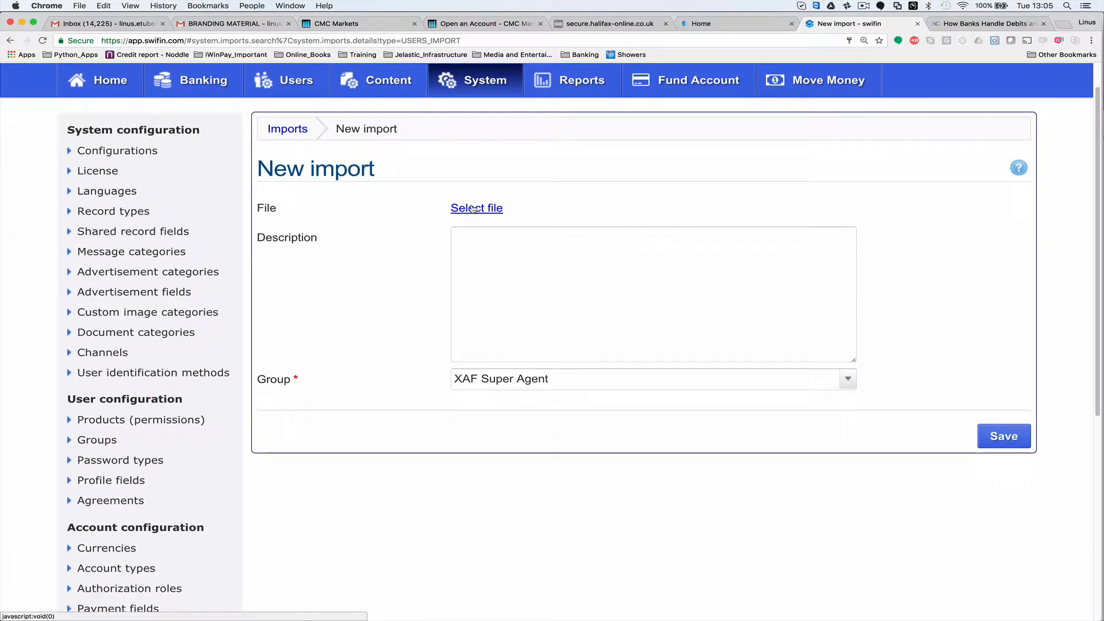
left_click(476, 208)
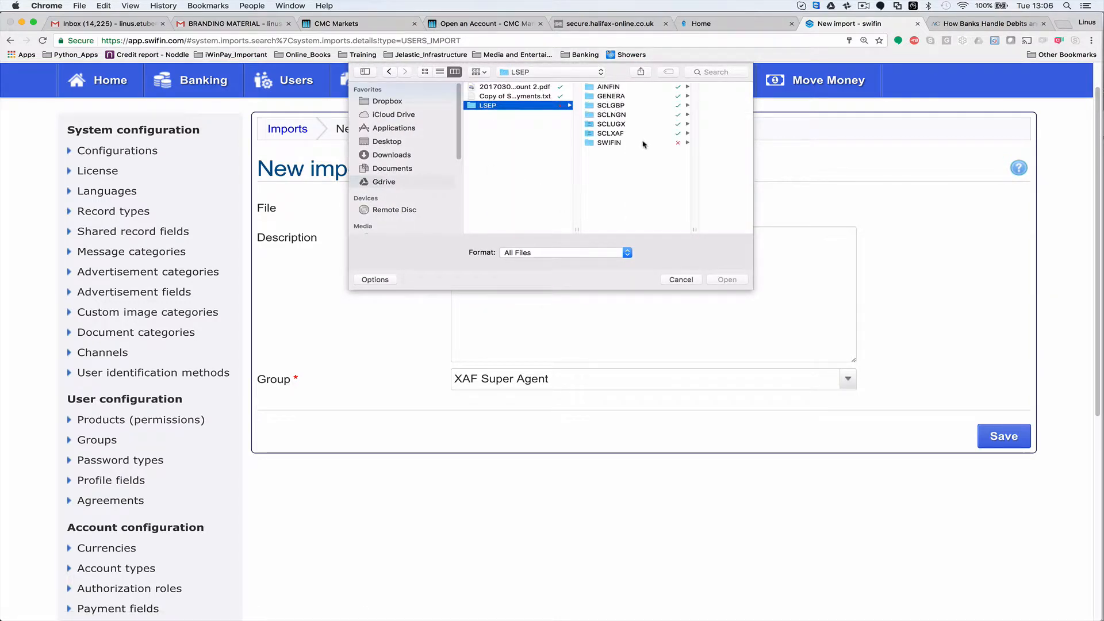
- Attach Ecobank WFP LIVE Demo Bulk Registration.csv from Onboarding > 11. User uploads > WFP
left_click(609, 142)
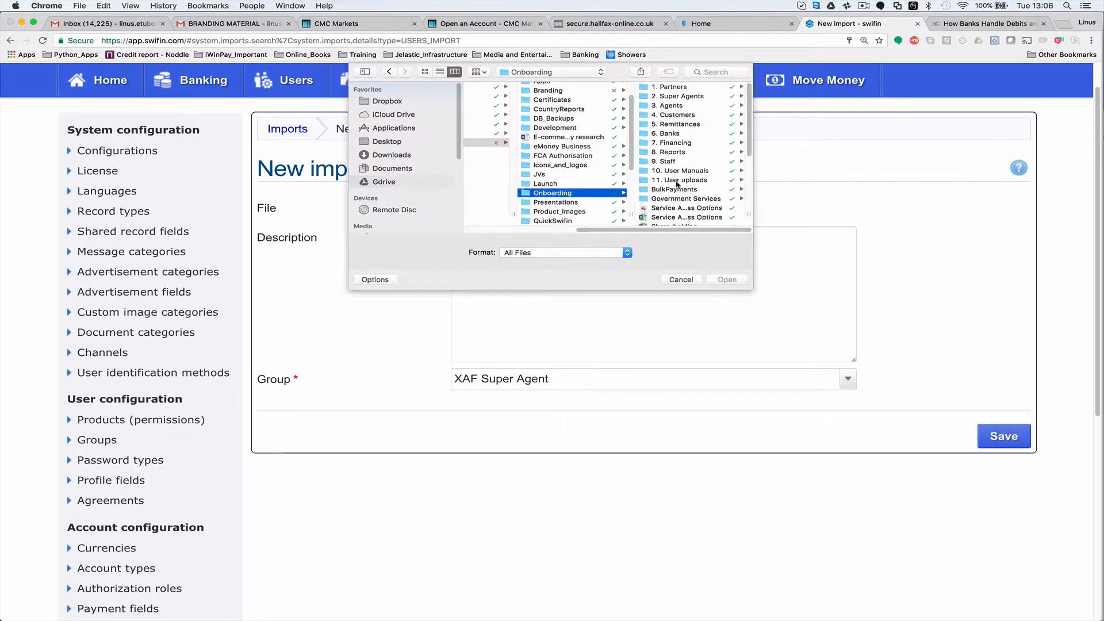
left_click(562, 180)
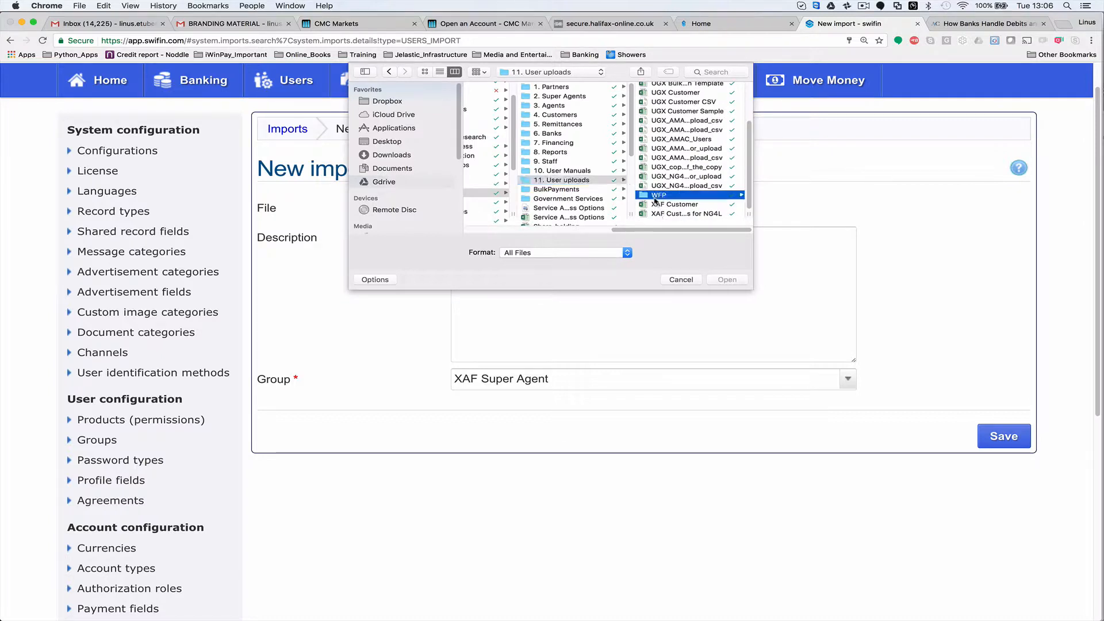
double_click(658, 194)
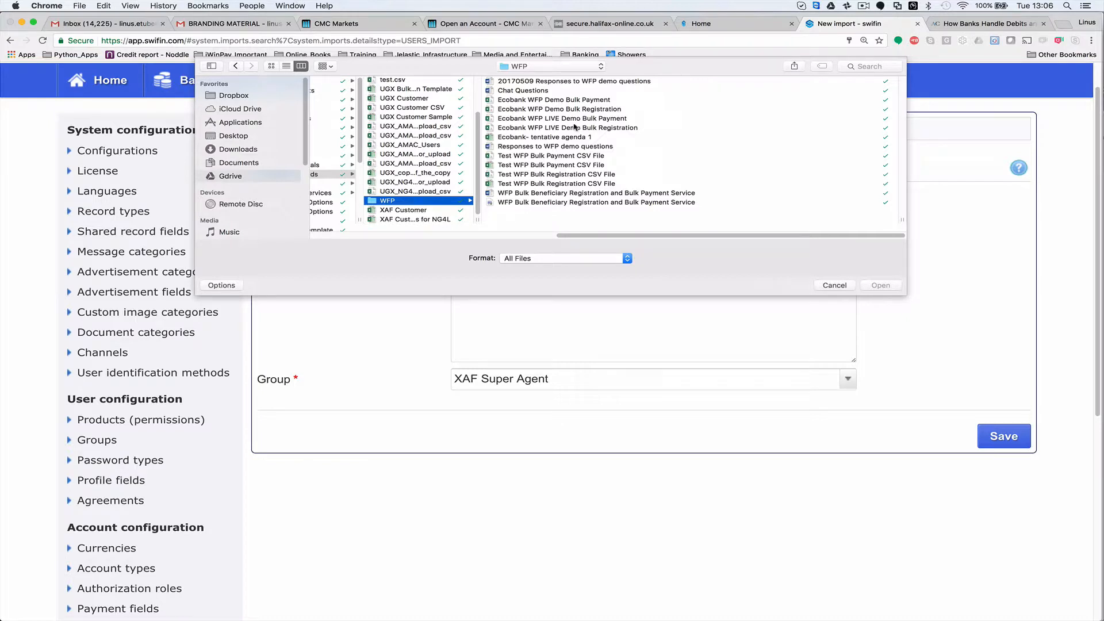
left_click(562, 128)
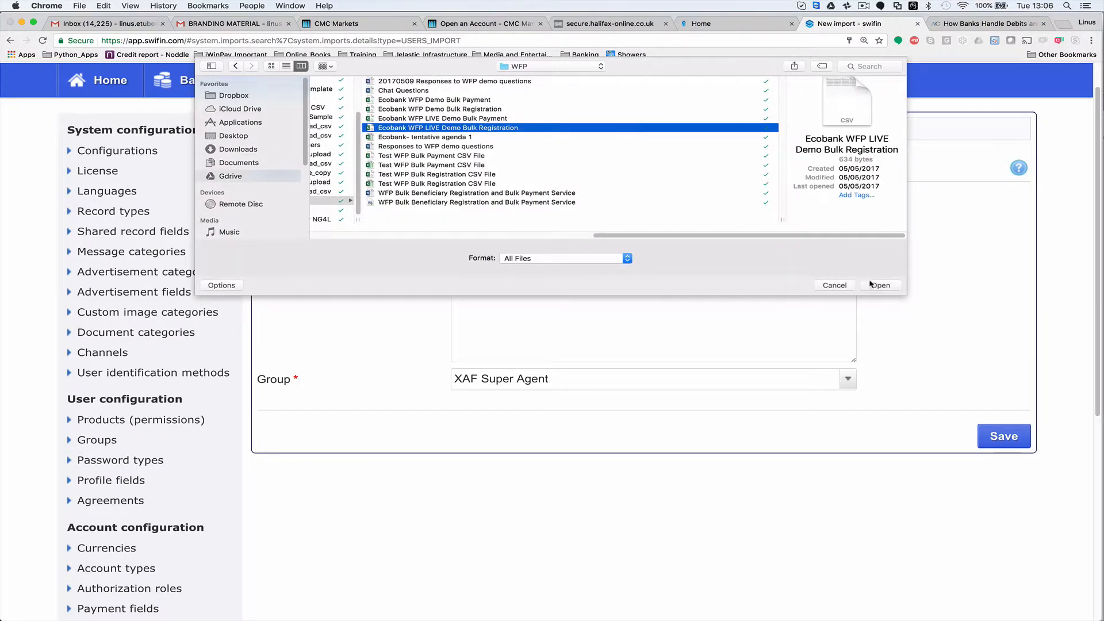
left_click(880, 285)
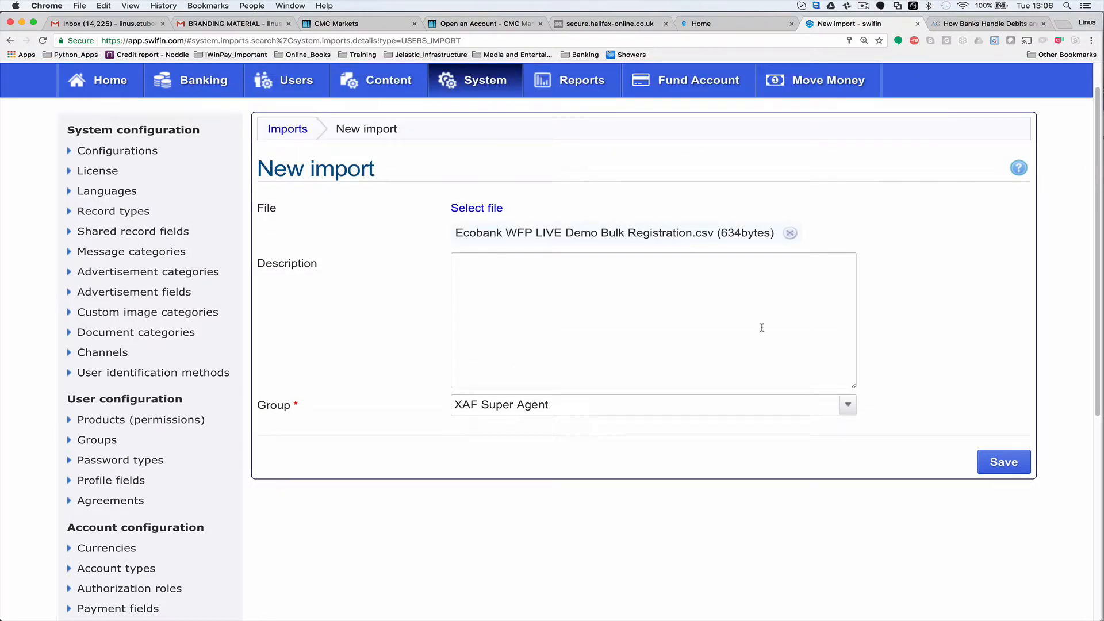
- Assign the import to group UGX WFP Customer, save it, and view the new import's details
left_click(848, 403)
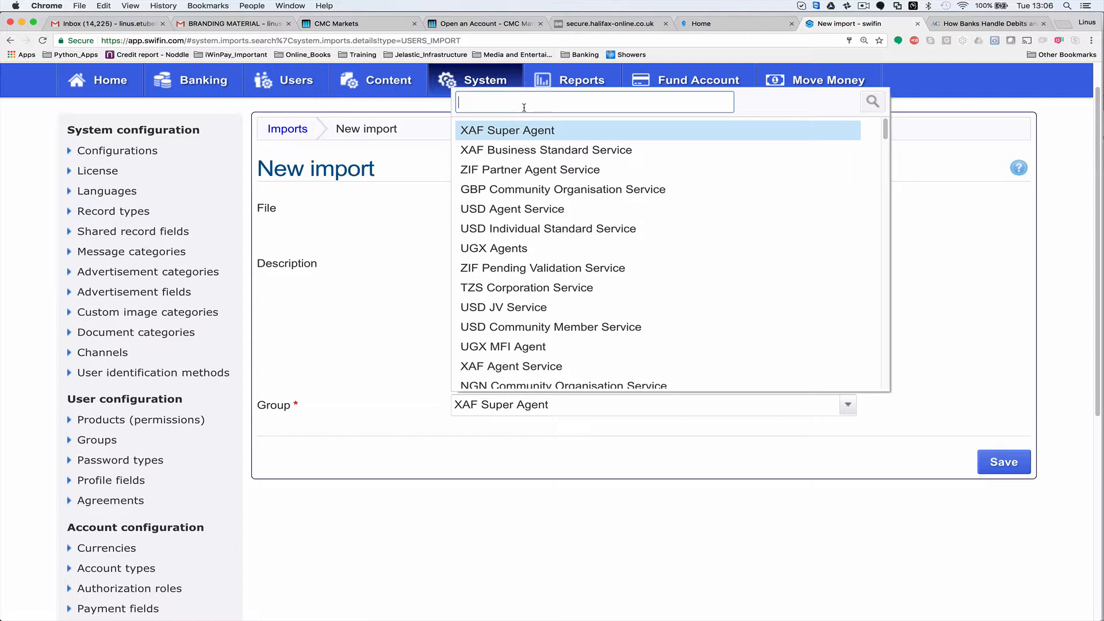
type("w")
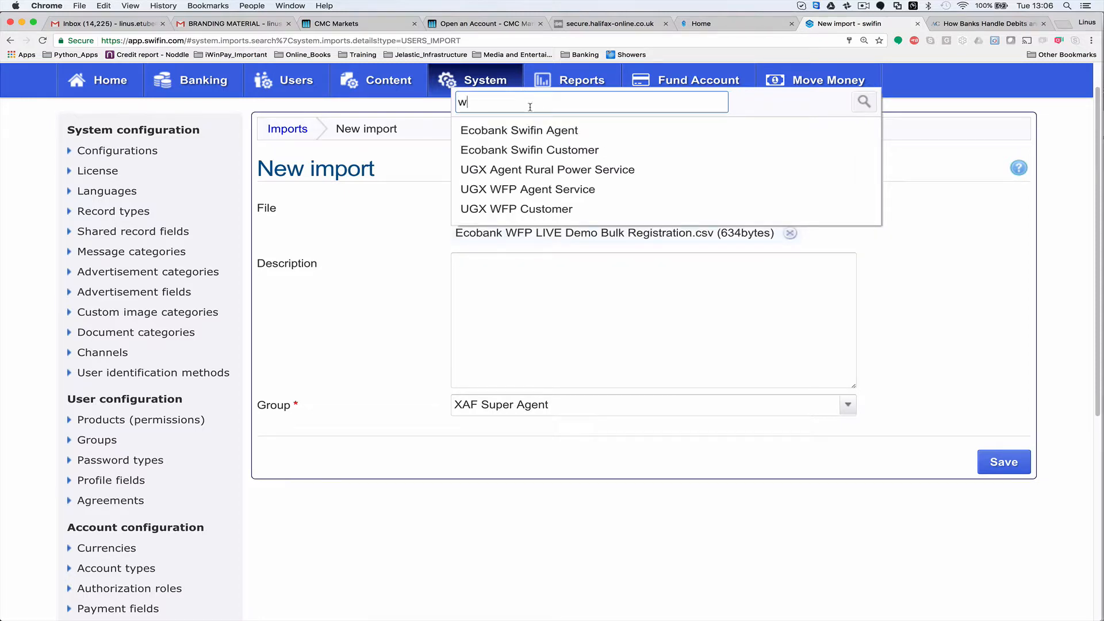
left_click(516, 208)
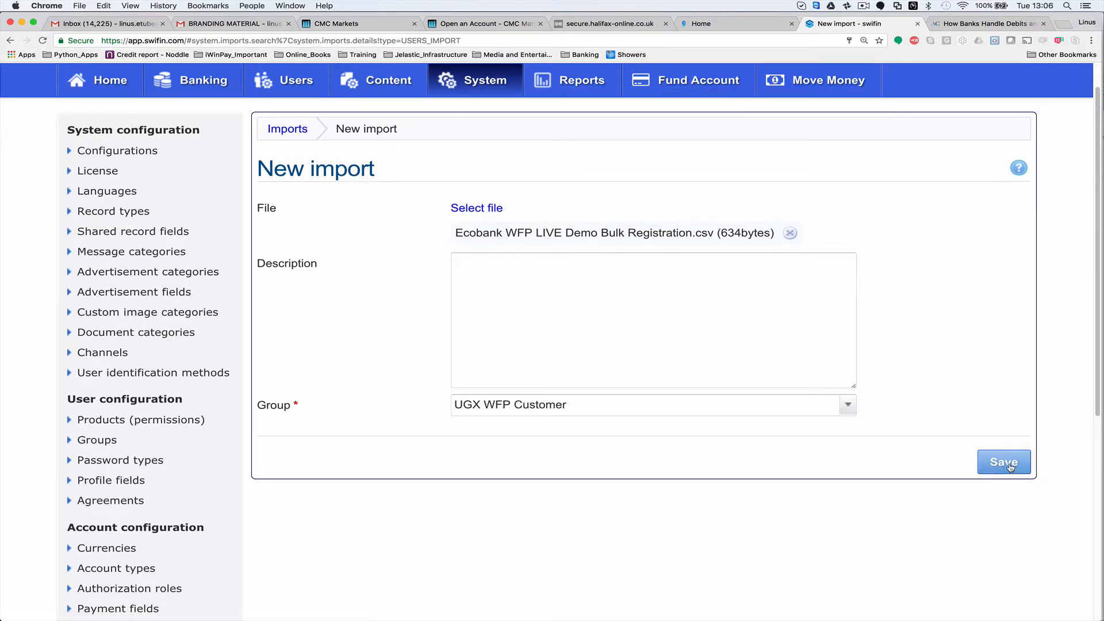
left_click(1002, 462)
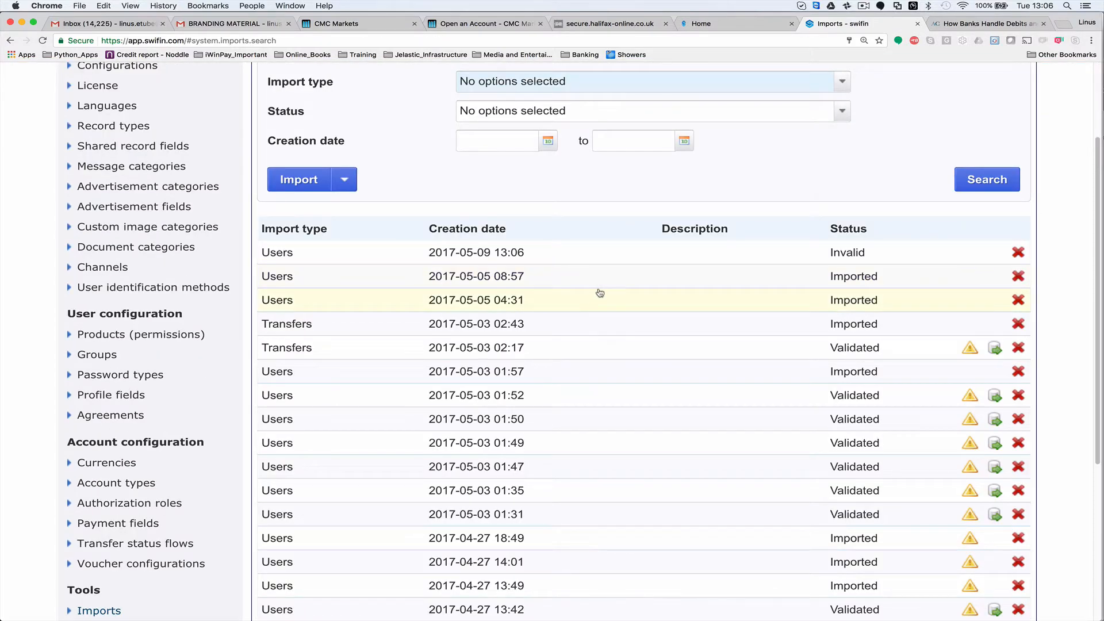
mouse_move(633, 301)
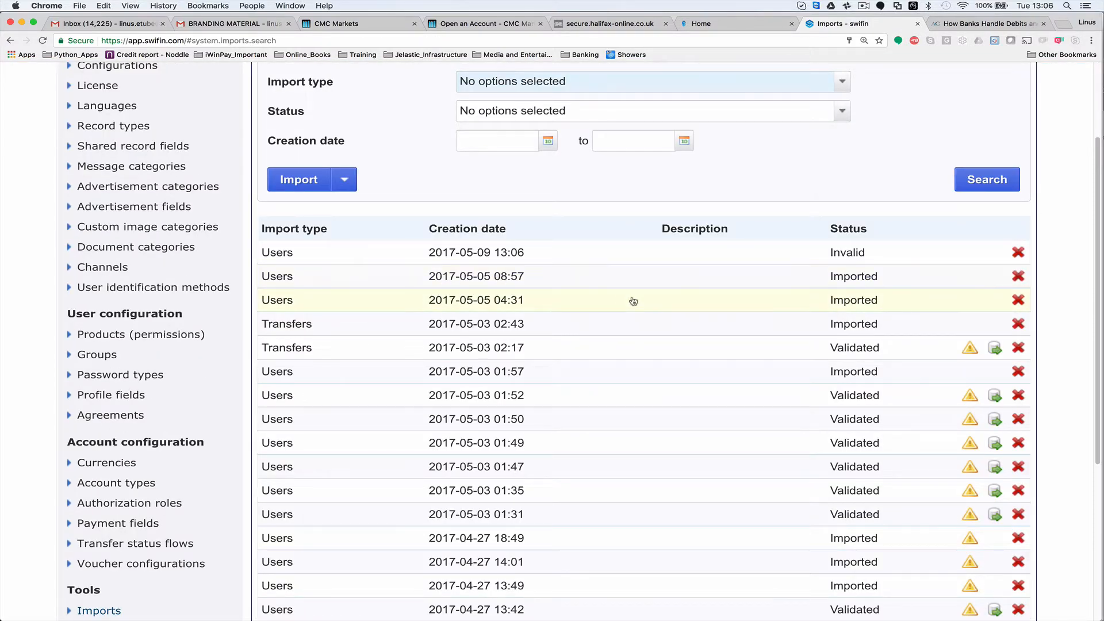
left_click(475, 300)
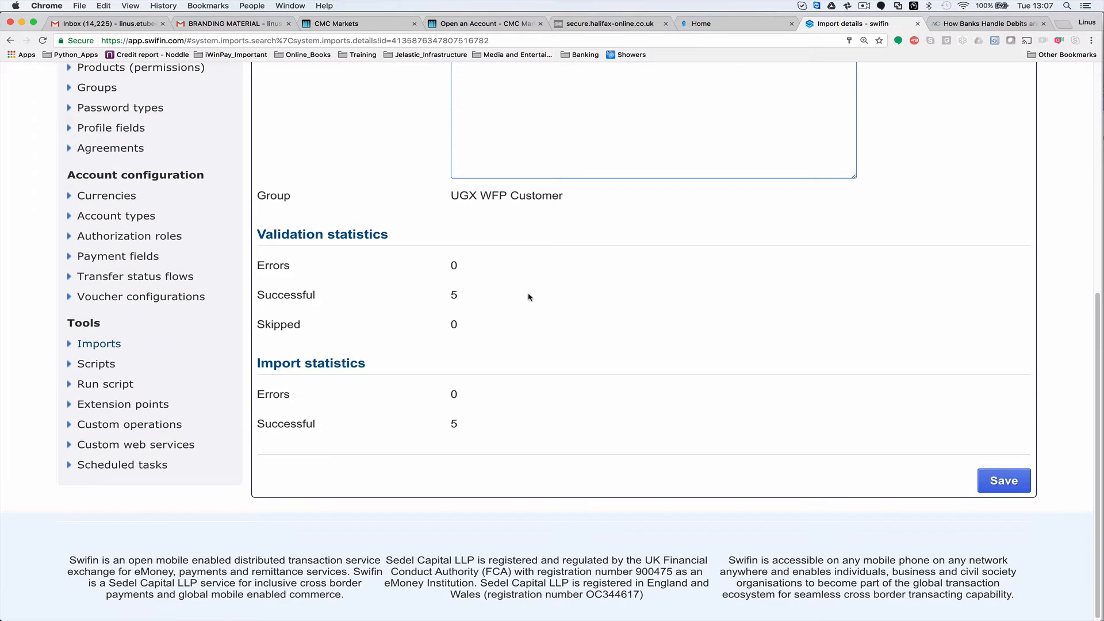
- Review the import's Lines list showing the five users on lines 2–6 as Imported
left_click(977, 210)
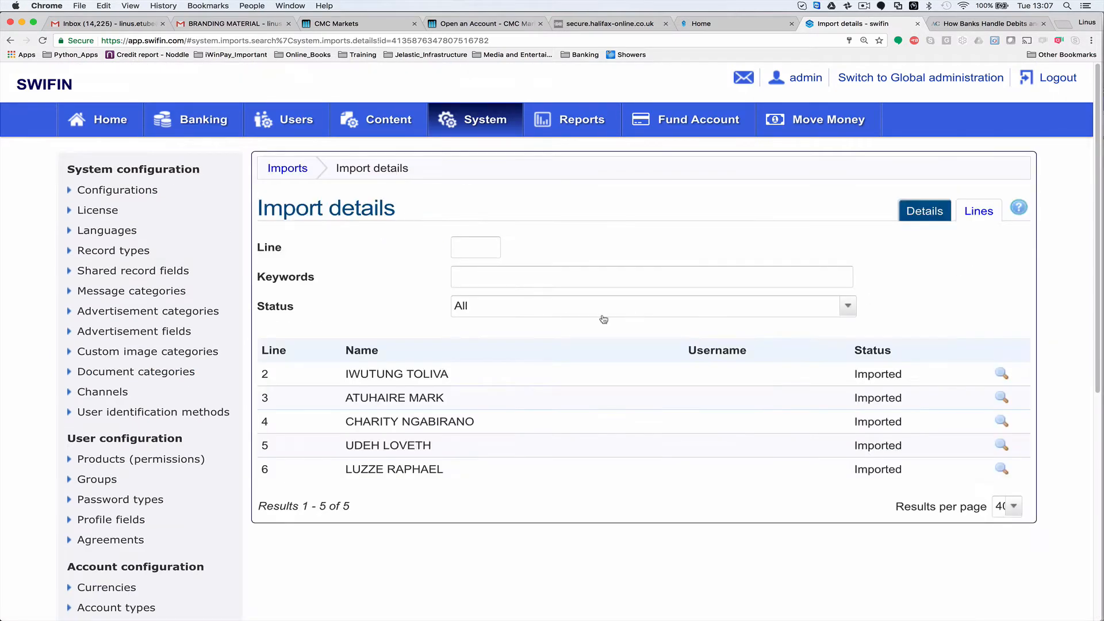
scroll("down", 3)
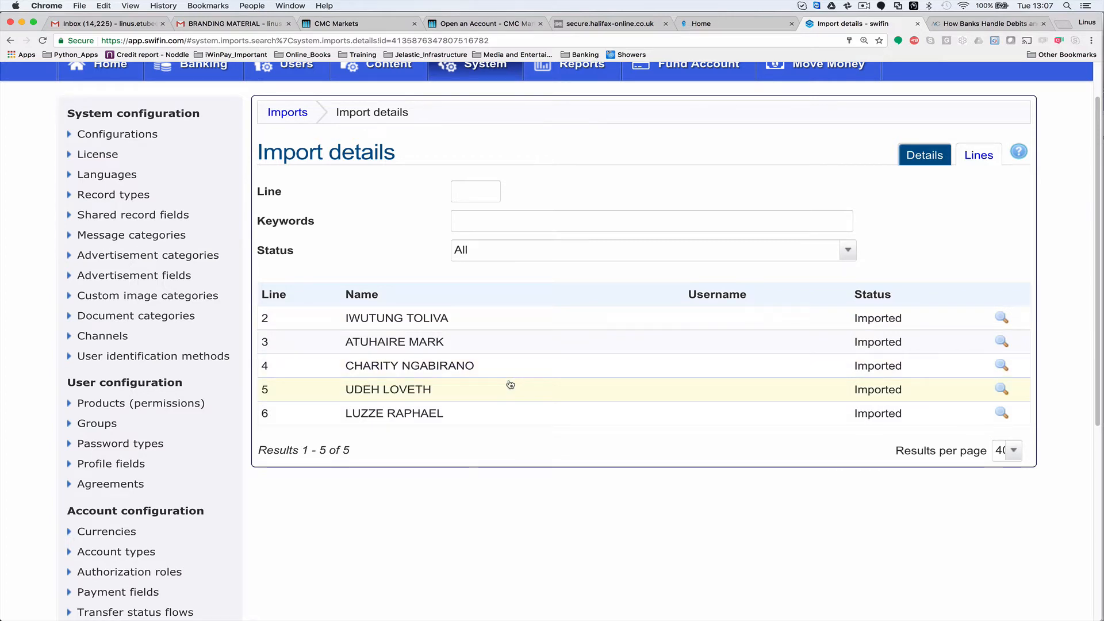
scroll("down", 3)
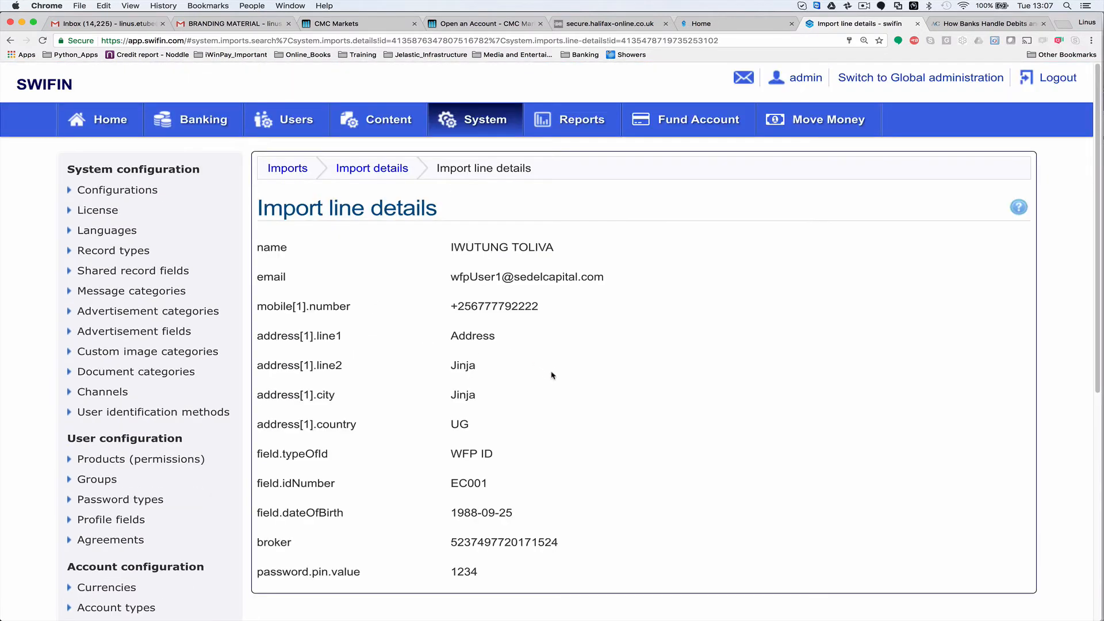
scroll("down", 3)
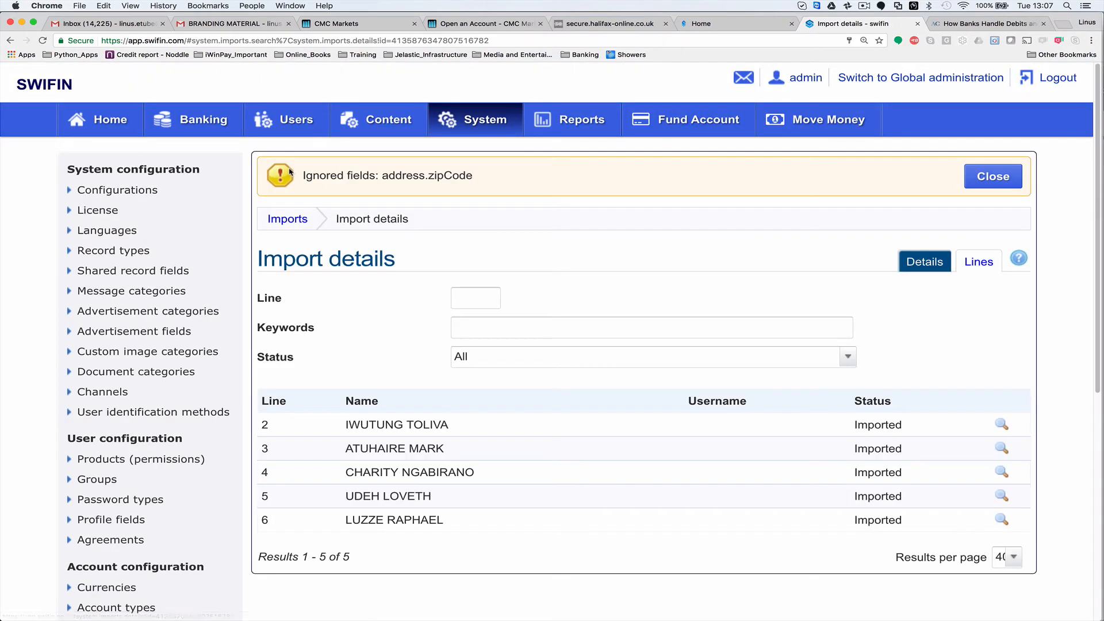
mouse_move(575, 170)
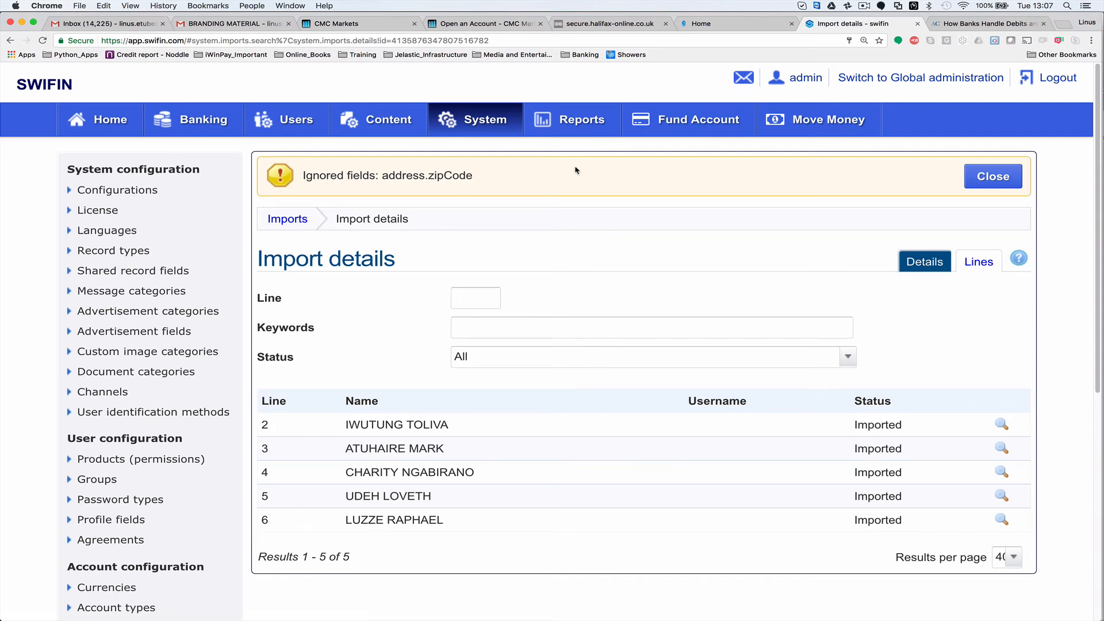